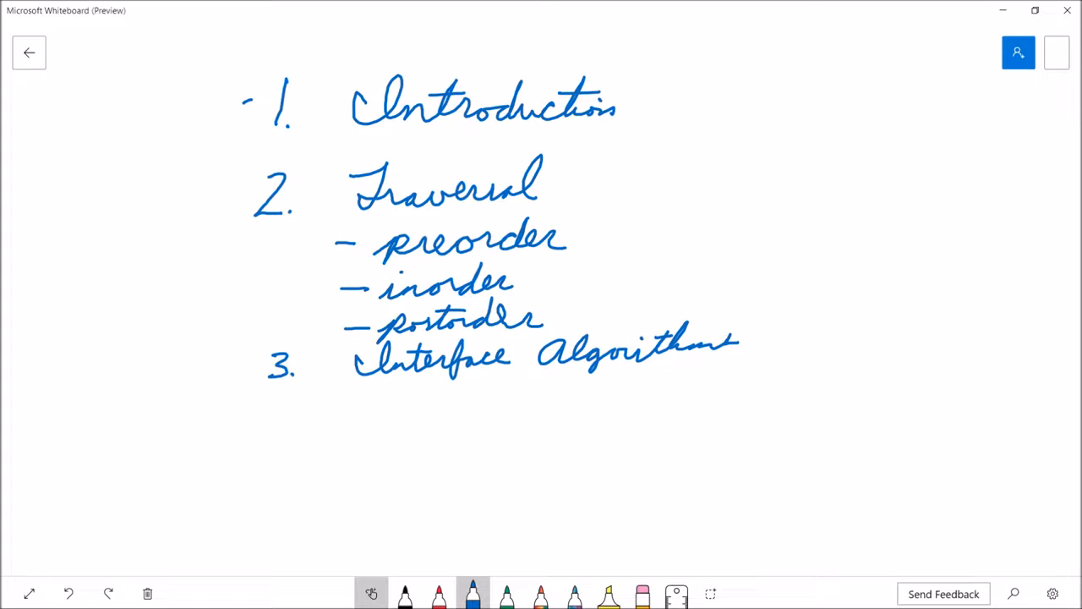
# Step: Handwrite dashed blue sub-points 'insert', 'remove' and 'search' under item 3
pyautogui.moveTo(338, 406); pyautogui.dragTo(368, 406)
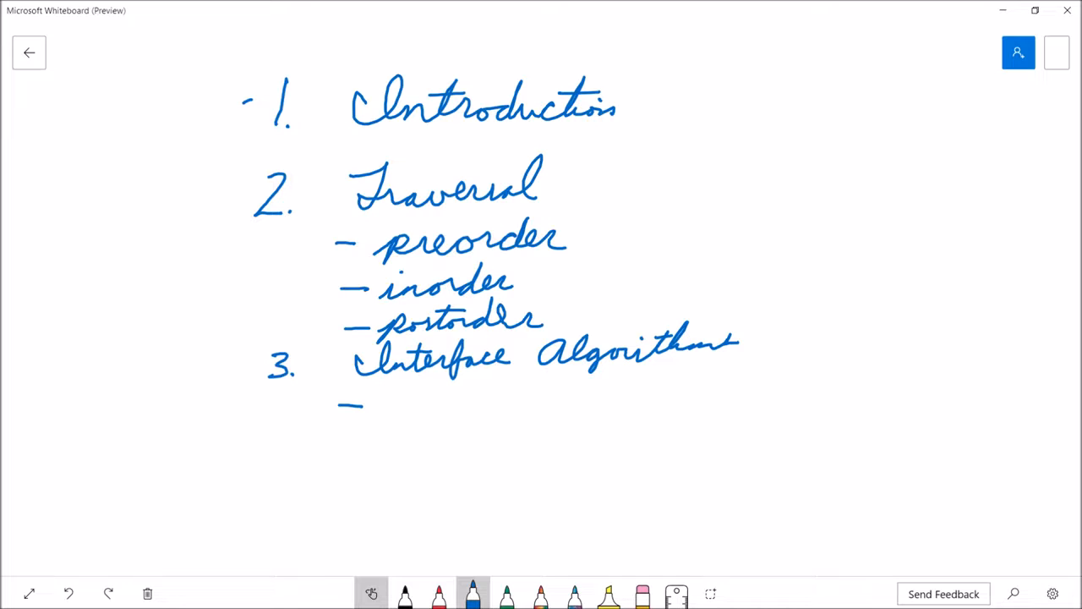
pyautogui.moveTo(385, 406); pyautogui.dragTo(436, 406)
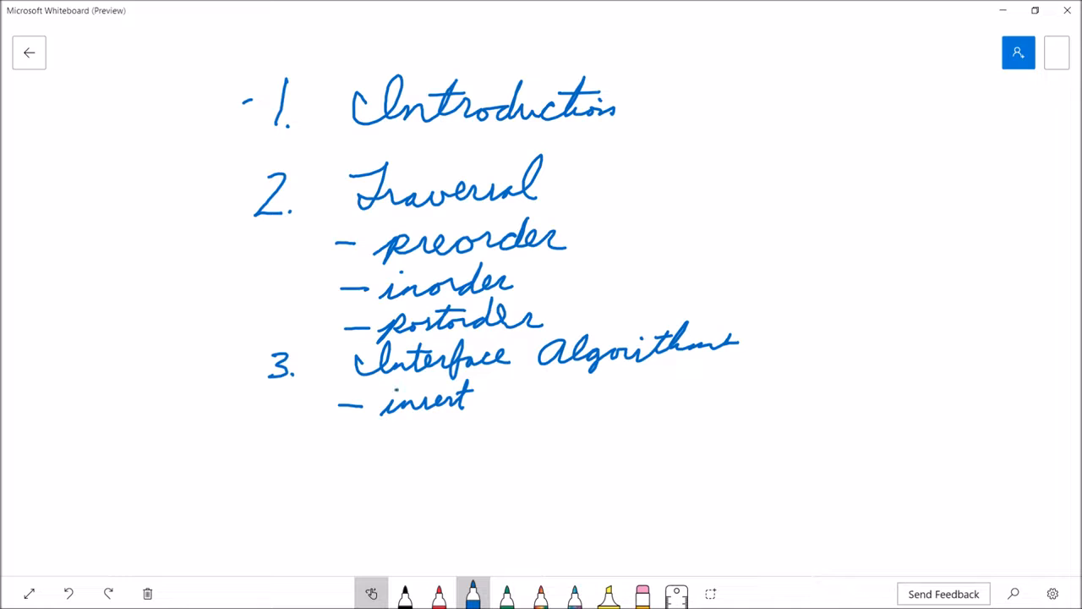
pyautogui.moveTo(338, 442); pyautogui.dragTo(359, 441)
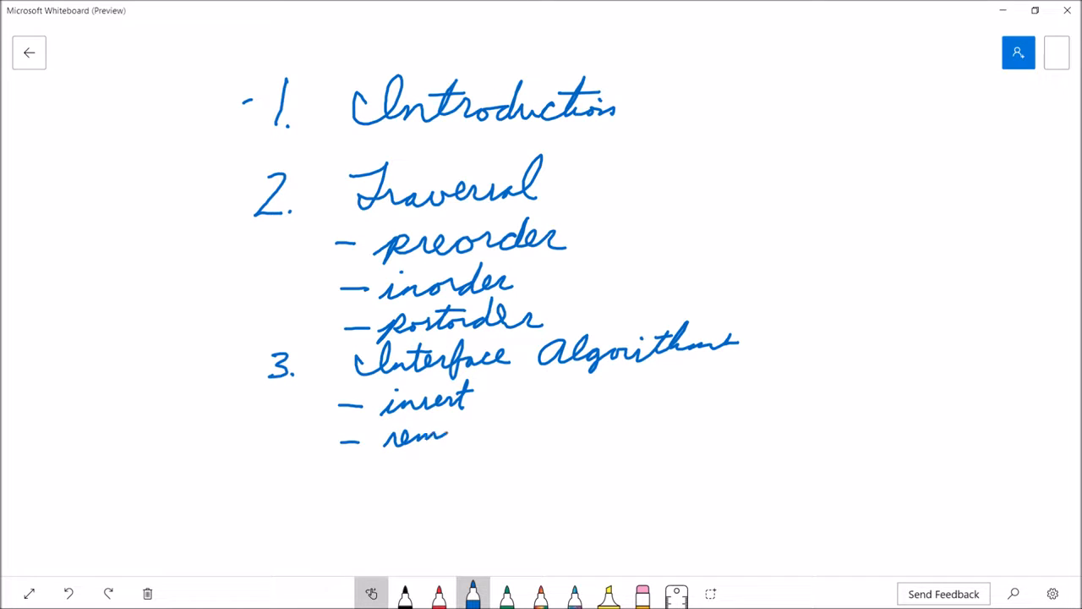
pyautogui.moveTo(449, 435); pyautogui.dragTo(499, 431)
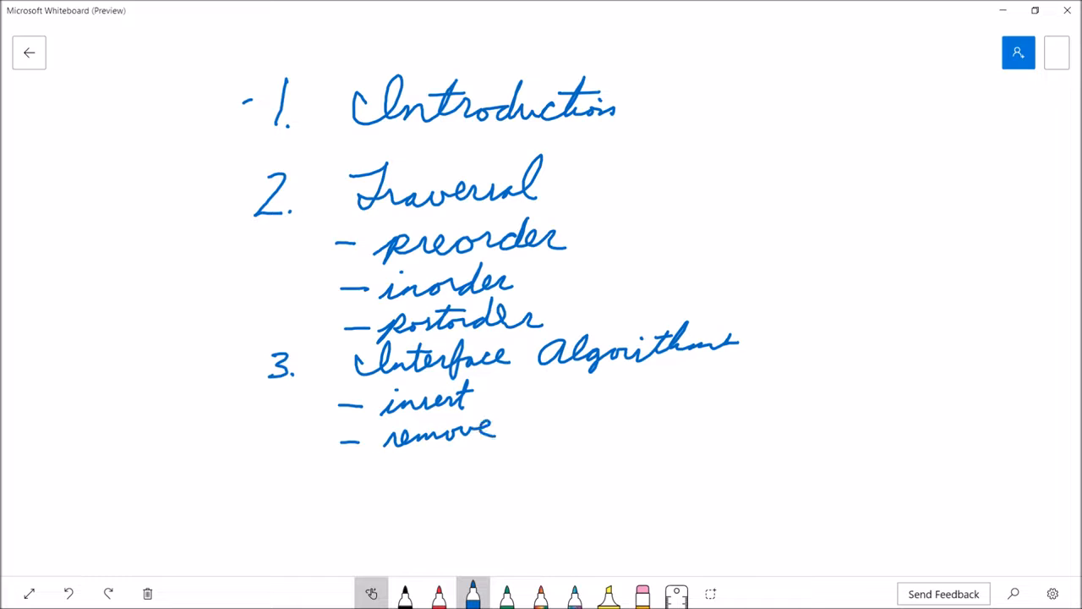
pyautogui.moveTo(338, 472); pyautogui.dragTo(364, 472)
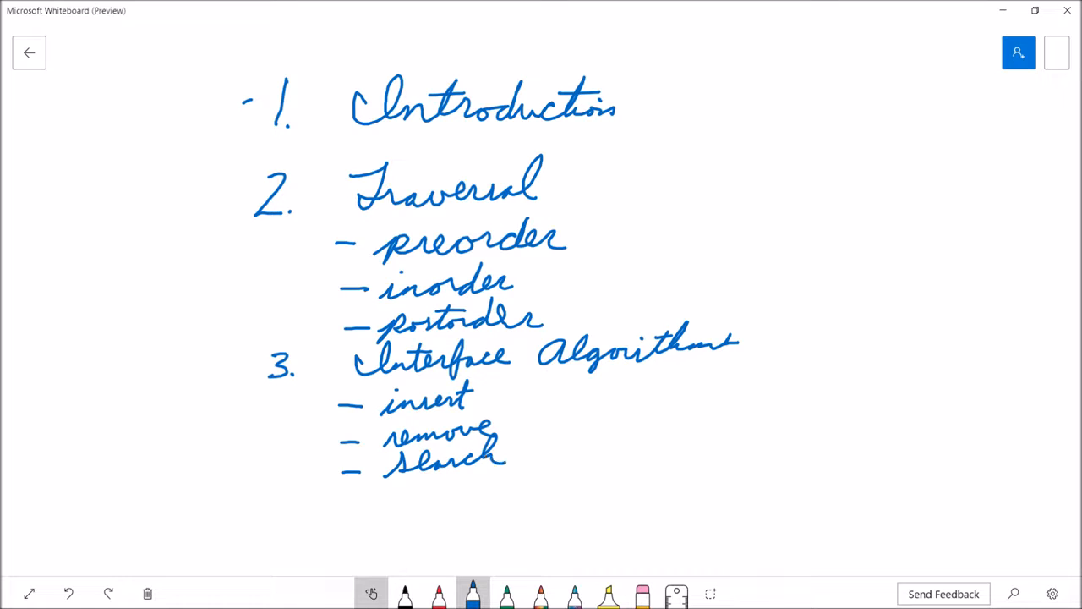
pyautogui.moveTo(340, 498); pyautogui.dragTo(358, 498)
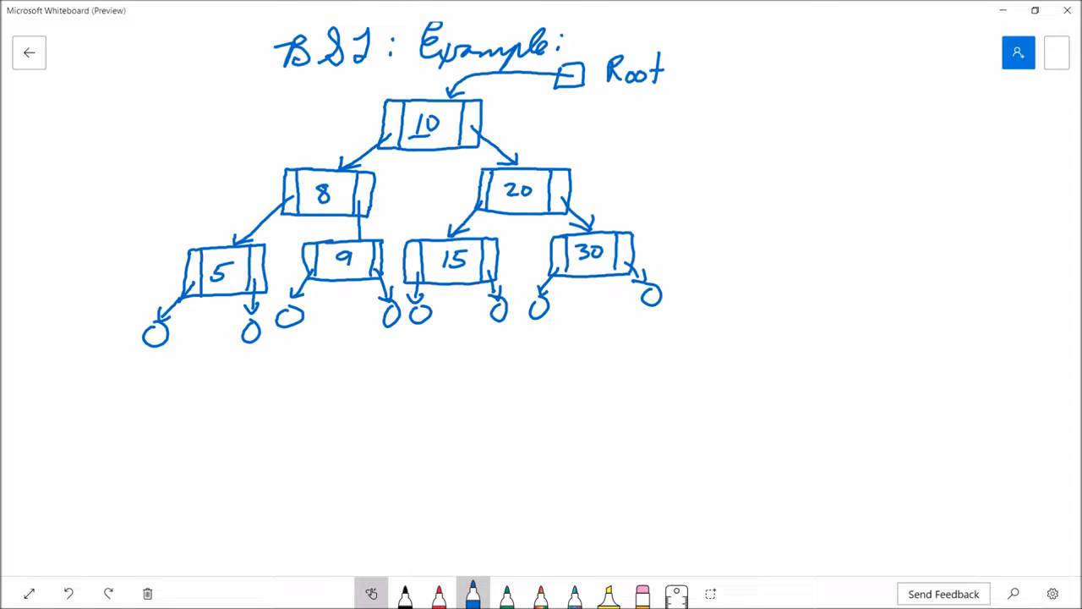
# Step: Underline root node 10 and handwrite the rule L < P < R right of the tree
pyautogui.moveTo(404, 137); pyautogui.dragTo(451, 137)
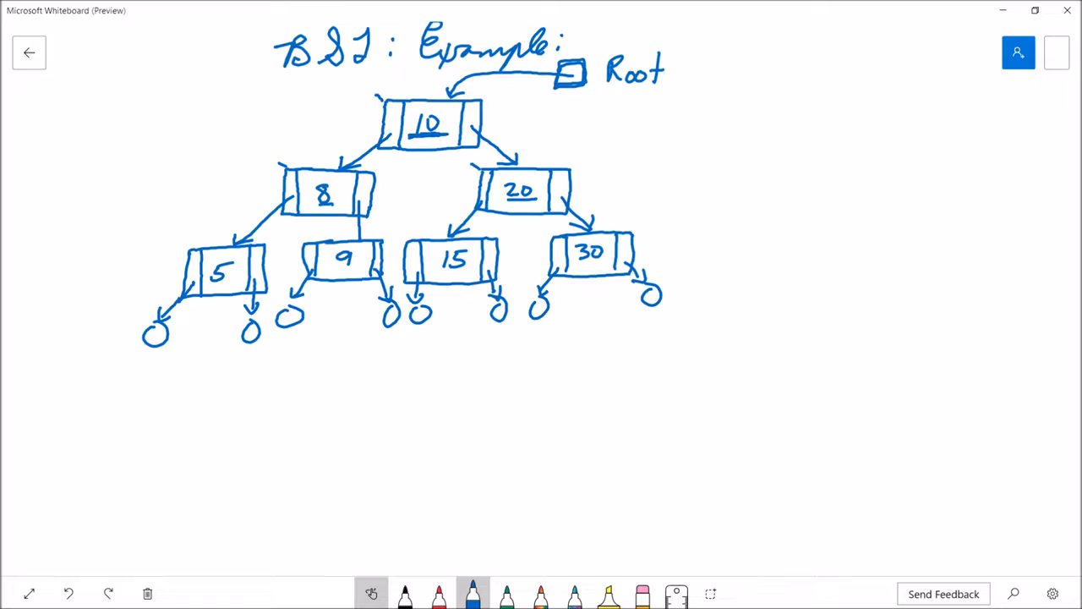
pyautogui.moveTo(808, 118); pyautogui.dragTo(782, 148)
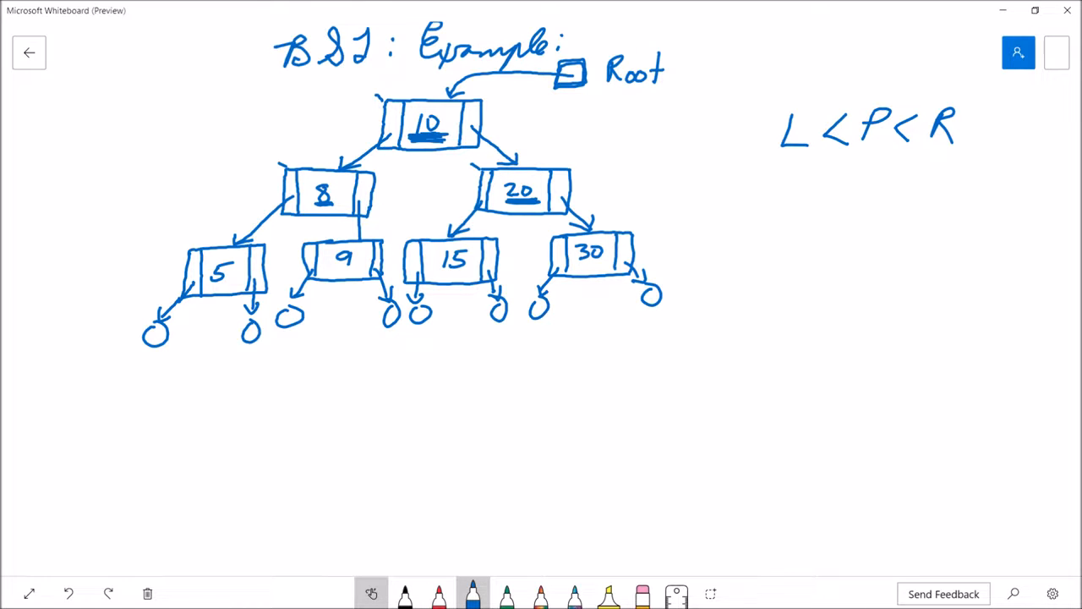
# Step: Underline lower nodes 5, 9 and 15 and add dot marks beside nodes and null leaves
pyautogui.moveTo(194, 286); pyautogui.dragTo(241, 284)
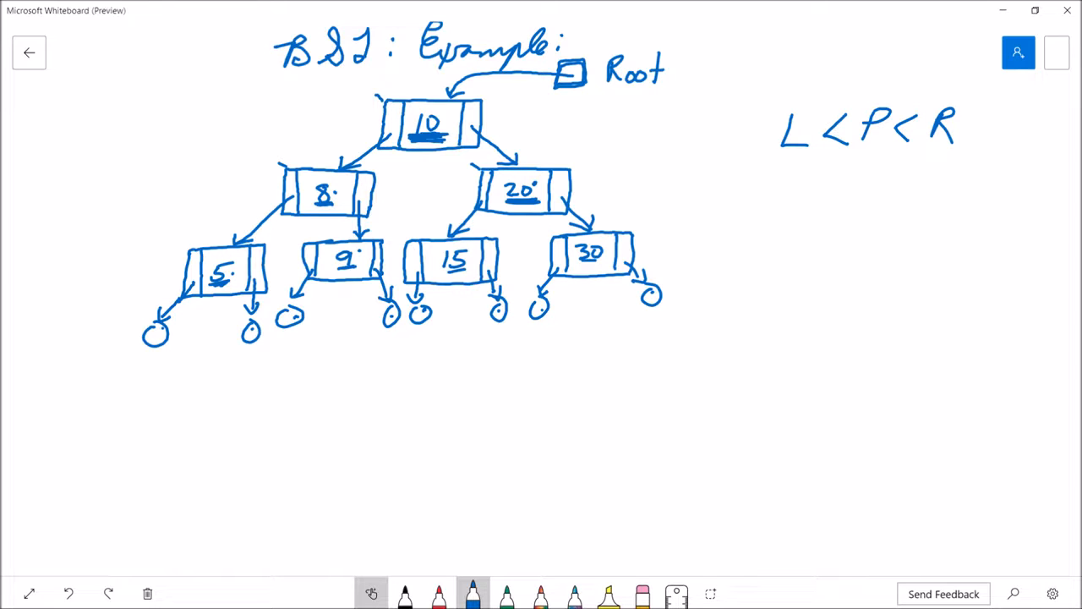
# Step: Draw a blue line under L < P < R, then switch to red ink
pyautogui.moveTo(785, 158); pyautogui.dragTo(934, 159)
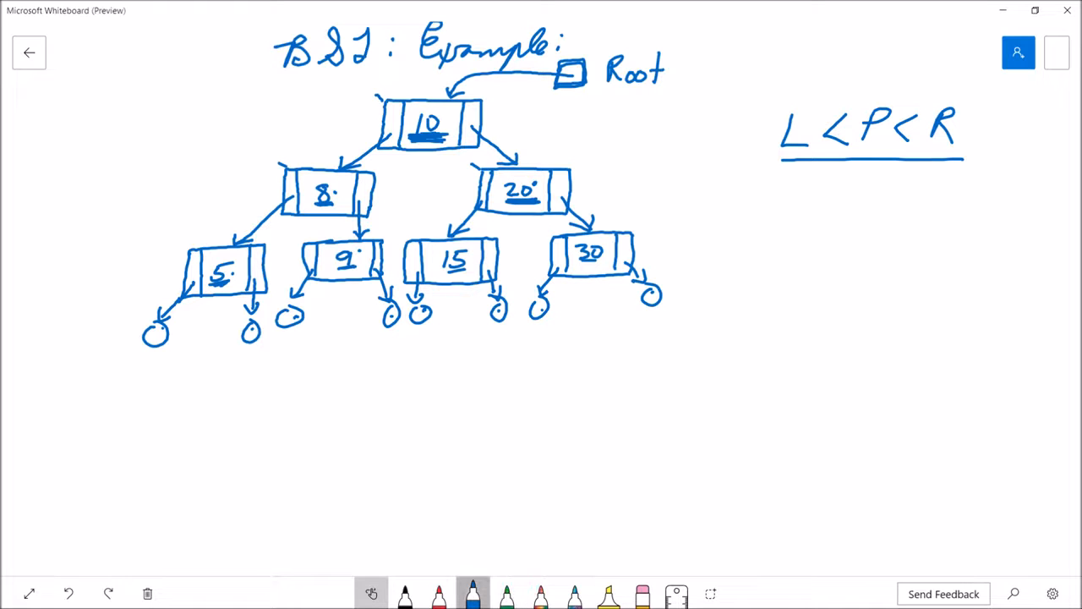
pyautogui.click(438, 593)
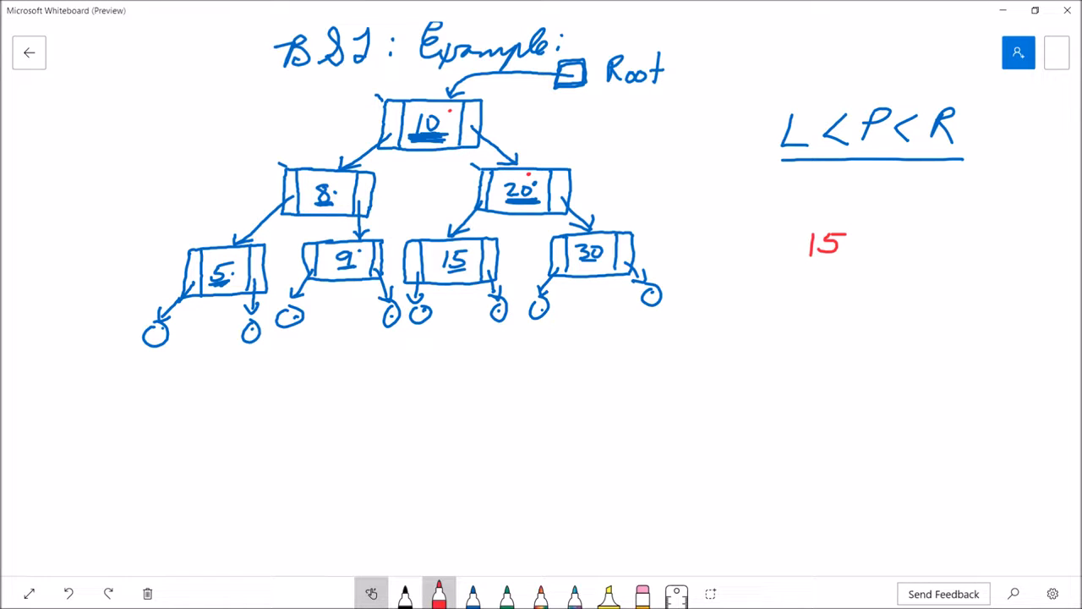
# Step: Trace the search for 15 in red and loop the left subtree of 8 around 5 and 9
pyautogui.moveTo(169, 228); pyautogui.dragTo(292, 135)
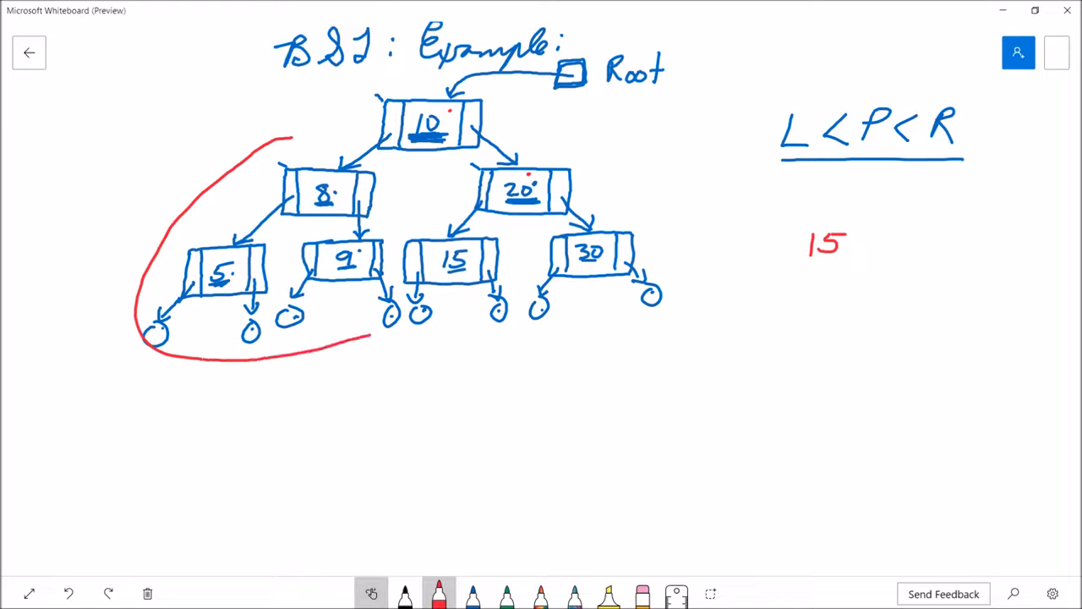
pyautogui.moveTo(383, 180); pyautogui.dragTo(389, 334)
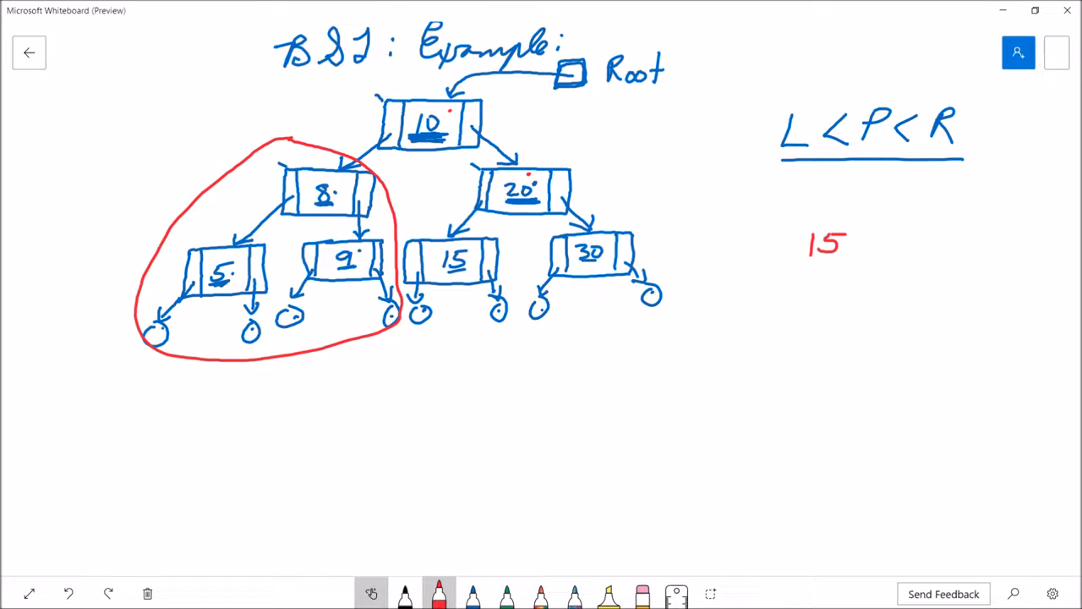
pyautogui.moveTo(414, 156); pyautogui.dragTo(402, 254)
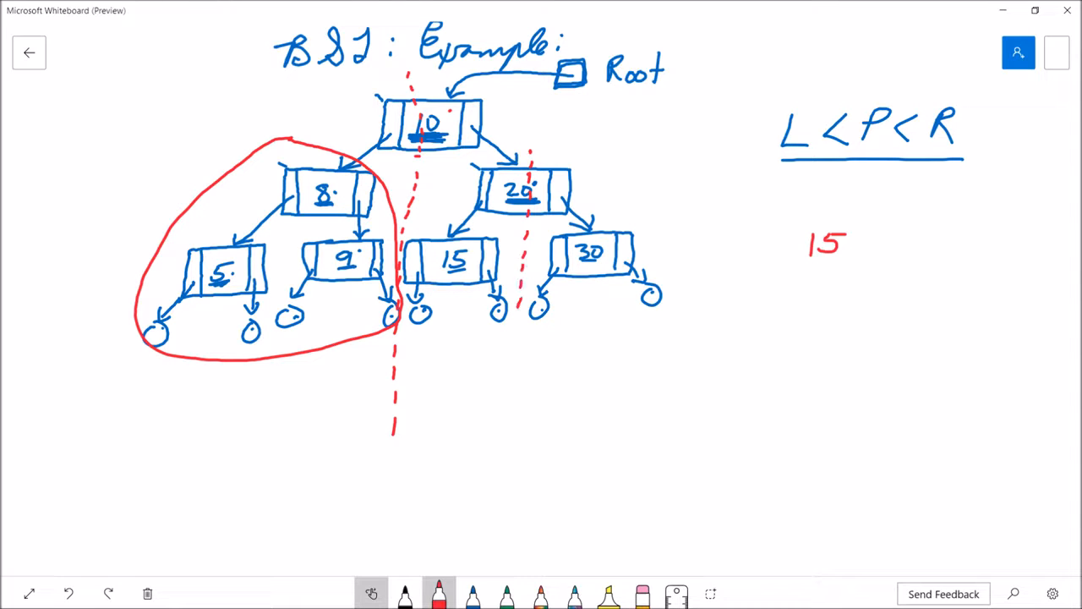
# Step: Extend the red dashed cut line beside node 20 down past the bottom row
pyautogui.moveTo(529, 300); pyautogui.dragTo(507, 440)
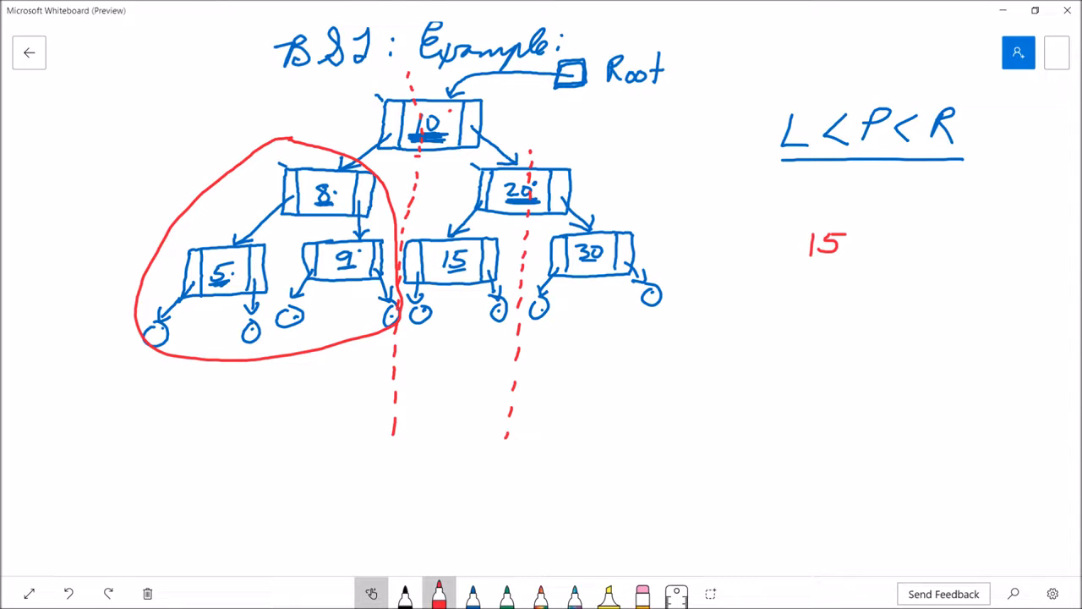
pyautogui.moveTo(541, 321); pyautogui.dragTo(618, 173)
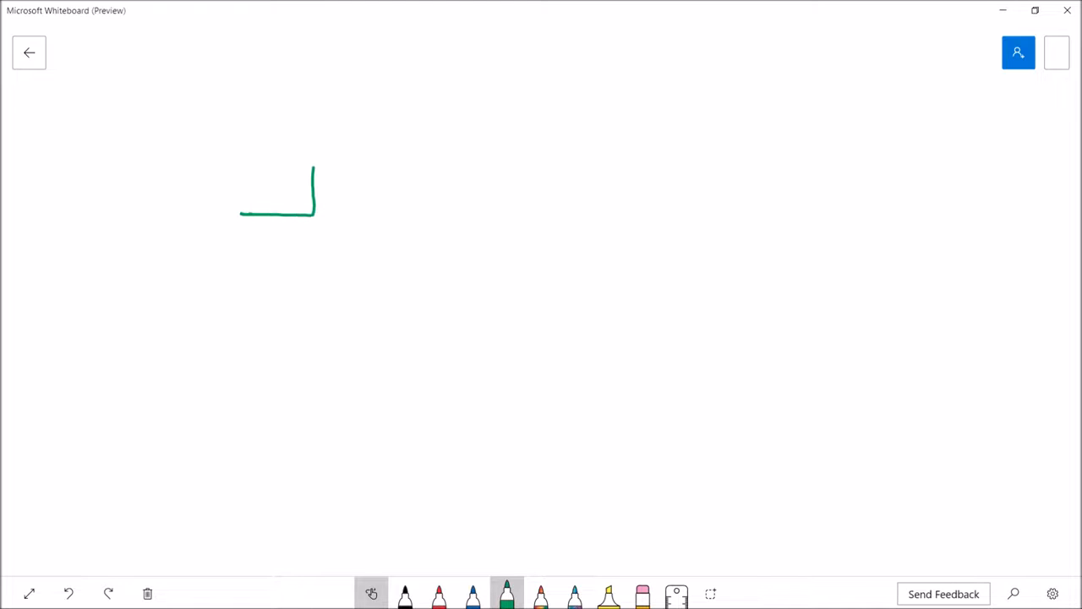
# Step: Draw two green thumbs-up with an underlined 'subscribe' between them
pyautogui.moveTo(313, 170); pyautogui.dragTo(391, 279)
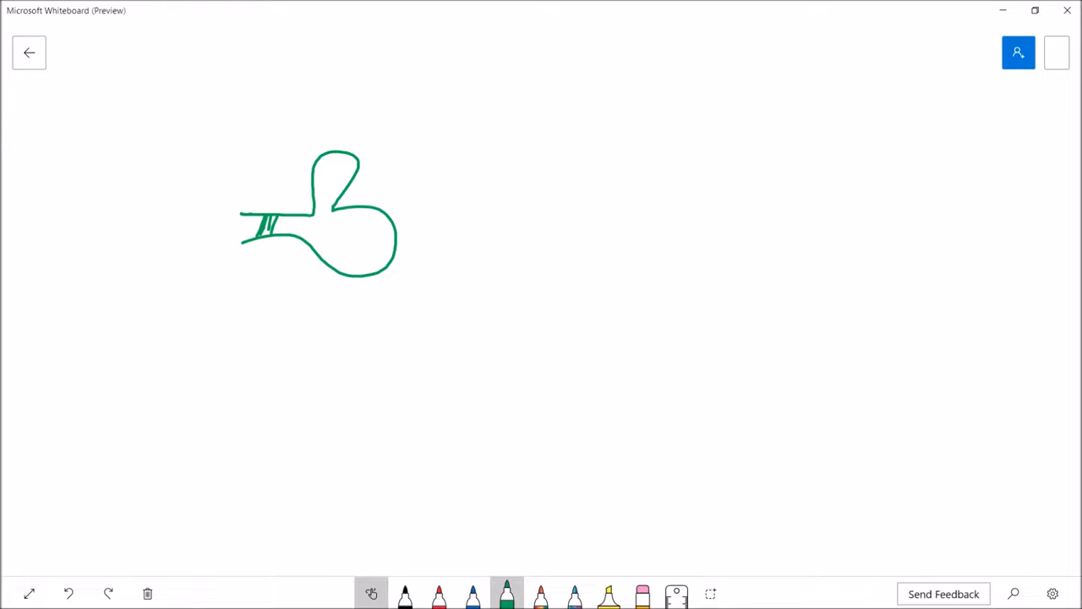
pyautogui.moveTo(770, 201); pyautogui.dragTo(833, 209)
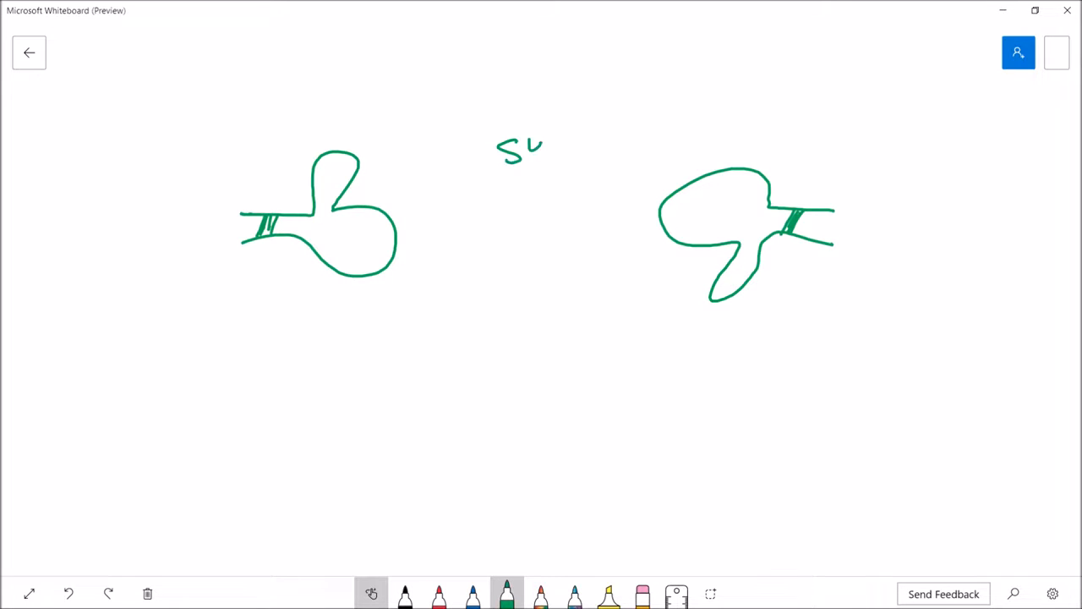
pyautogui.moveTo(499, 144); pyautogui.dragTo(630, 131)
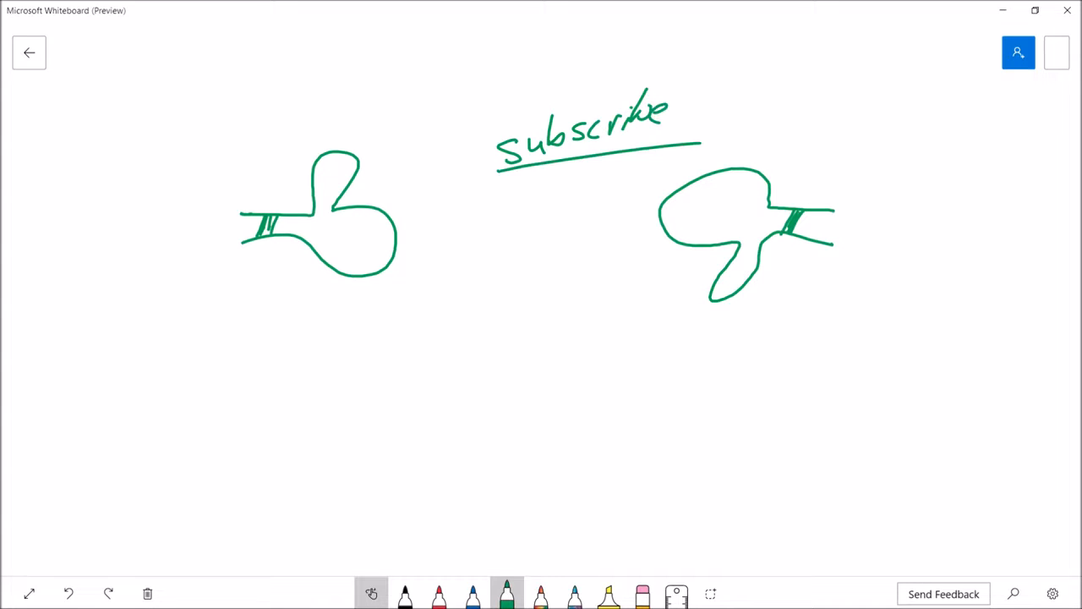
# Step: Write 'e-mail' with a dotted line leading to 'office hours' below in green
pyautogui.moveTo(135, 355); pyautogui.dragTo(119, 377)
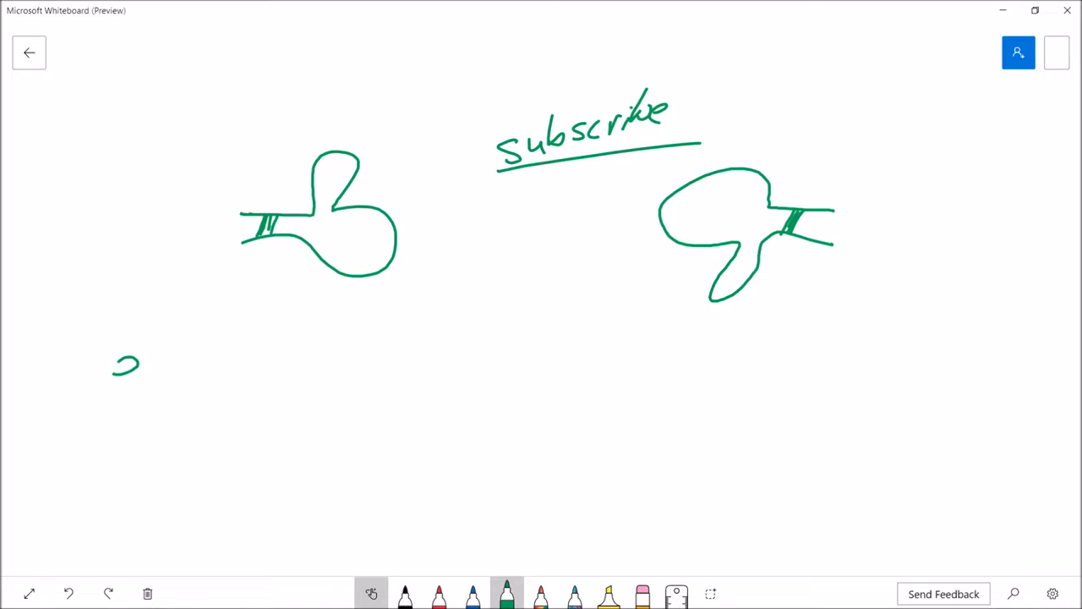
pyautogui.moveTo(114, 372); pyautogui.dragTo(228, 372)
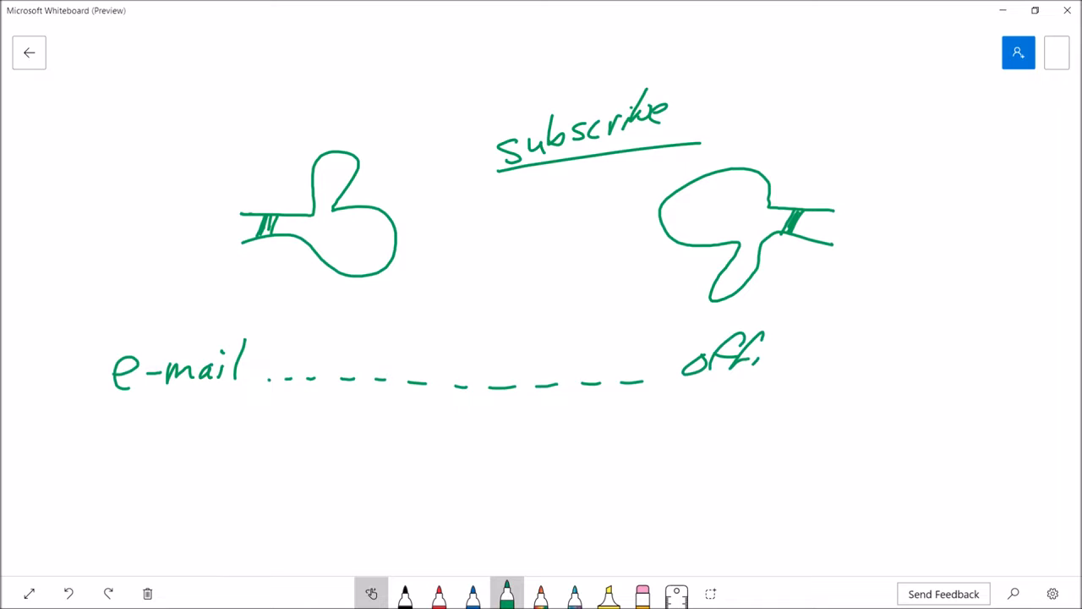
pyautogui.moveTo(765, 355); pyautogui.dragTo(879, 347)
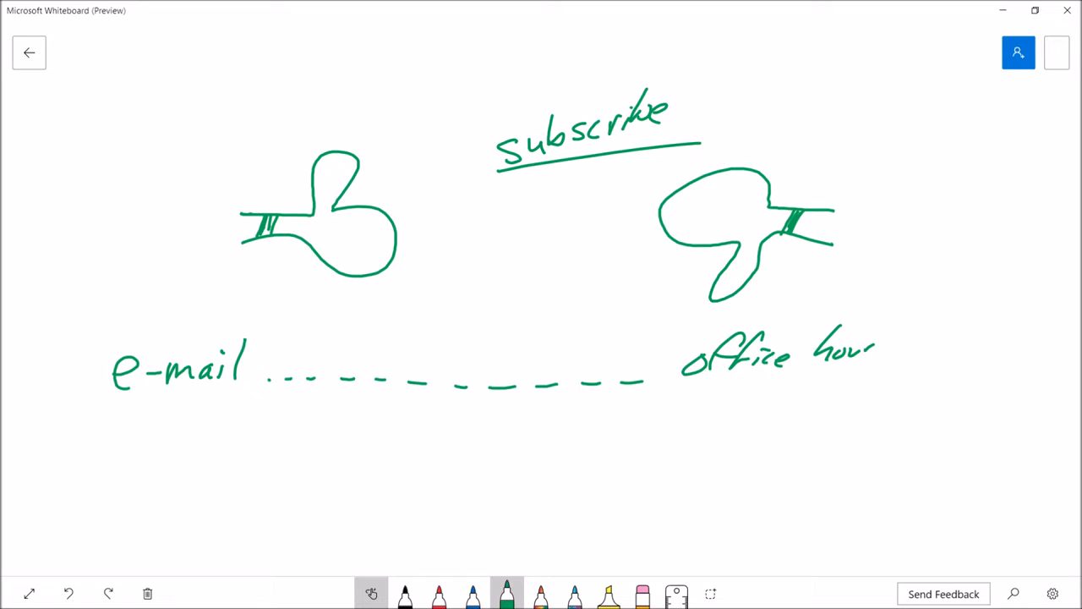